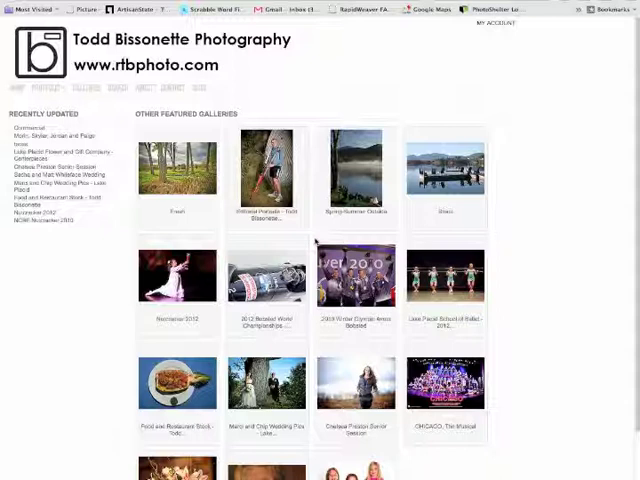
mouse_move(304, 190)
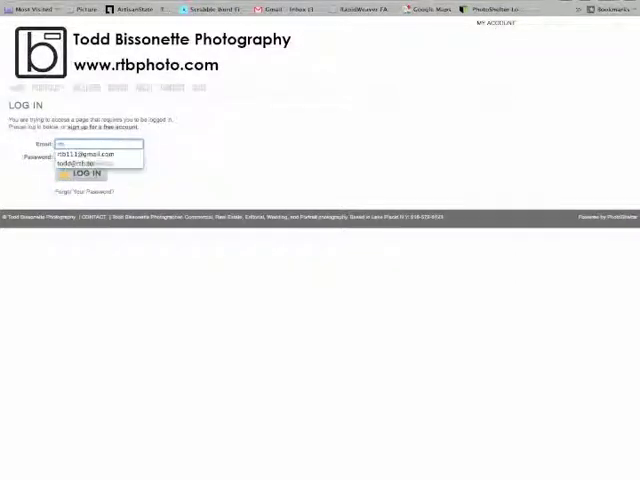
Step: Sign in with the saved email address and password from the gallery home page
left_click(98, 154)
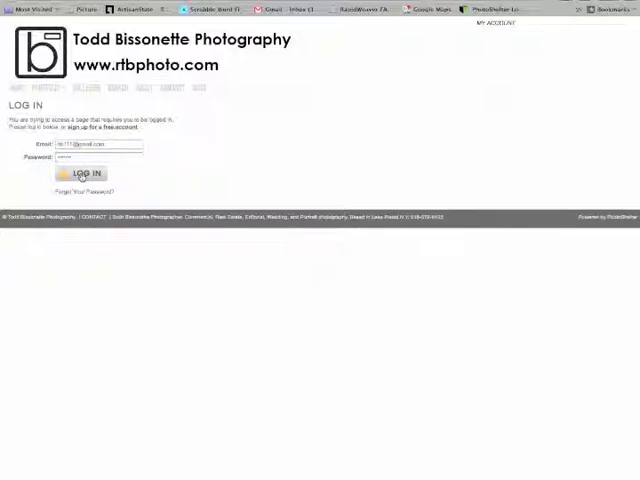
left_click(80, 172)
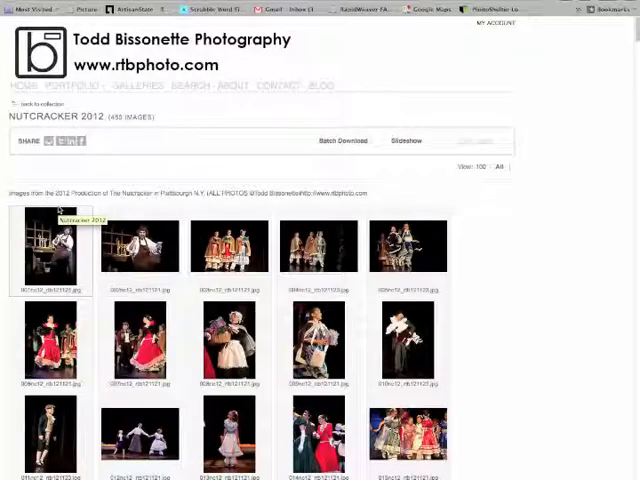
Step: Scroll the Nutcracker 2012 thumbnails to reach the bonnet-and-apron photo
scroll("down", 3)
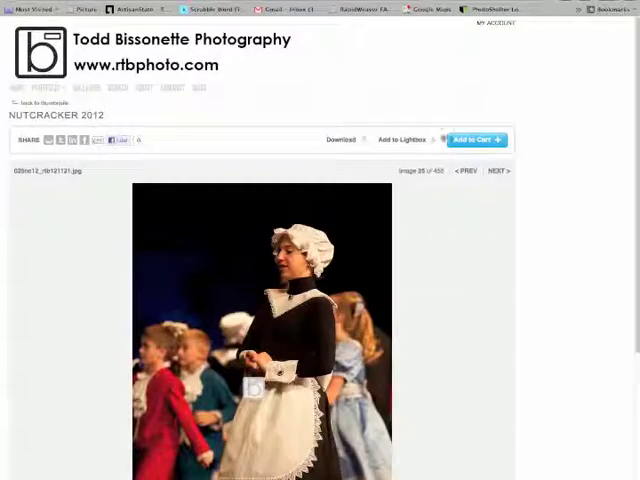
Step: Add the bonnet photo to the Nutcracker Pics lightbox and dismiss the confirmation
left_click(404, 140)
type("Nutcracker Pics")
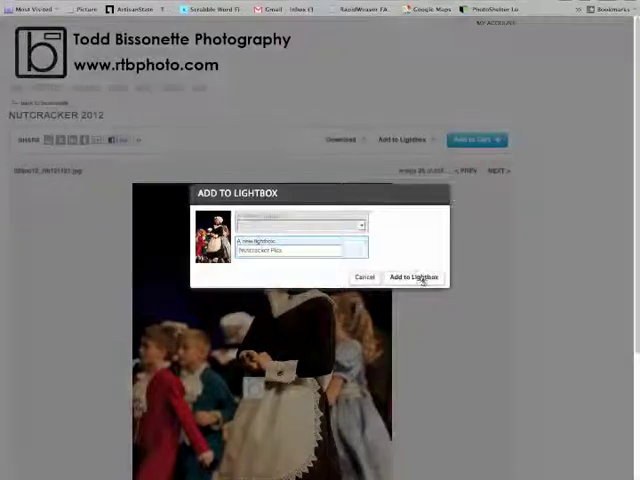
left_click(412, 276)
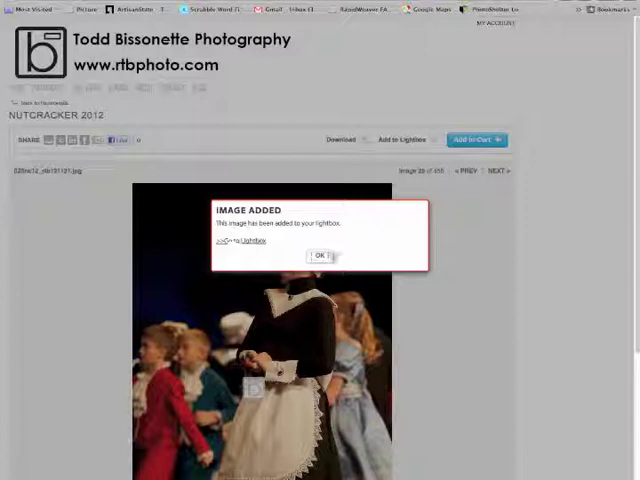
left_click(320, 256)
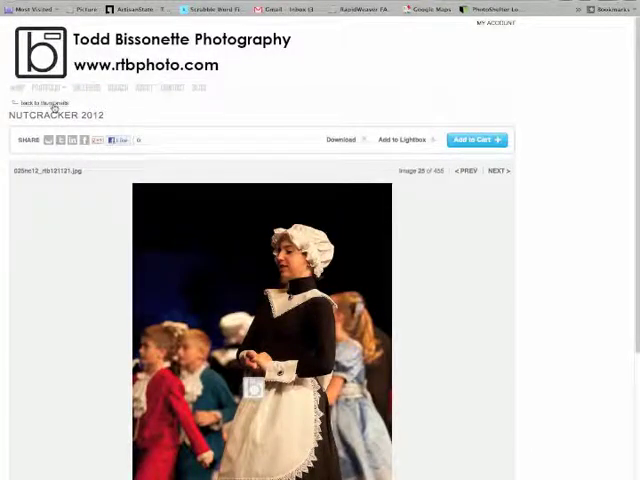
Step: Move to the flower basket photo and add it to the Nutcracker Pics lightbox
left_click(40, 104)
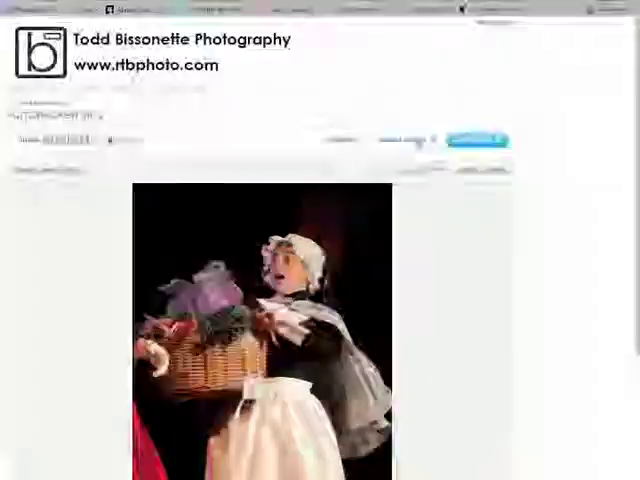
left_click(476, 140)
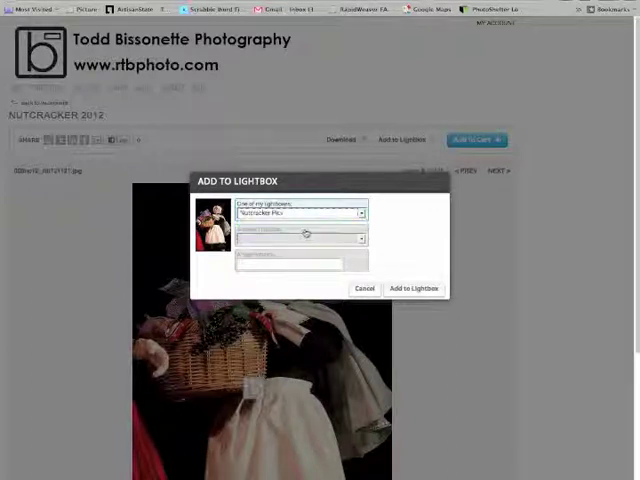
left_click(414, 288)
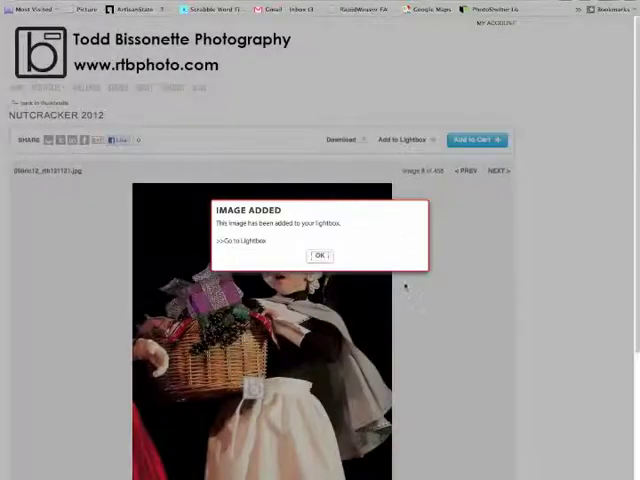
left_click(318, 256)
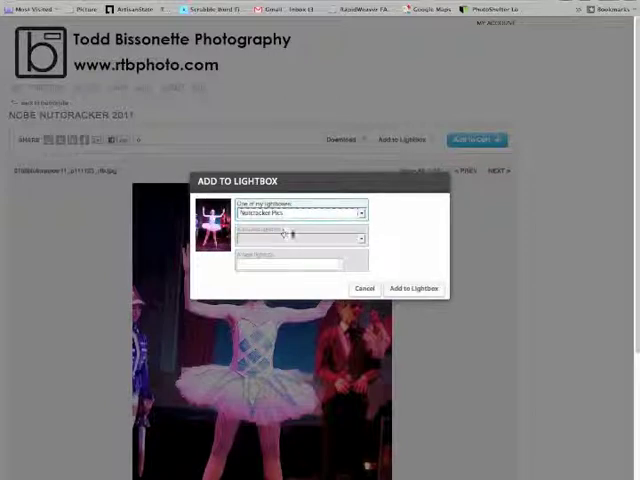
Step: Add the 2011 pink-tutu ballerina photo to the Nutcracker Pics lightbox
left_click(414, 288)
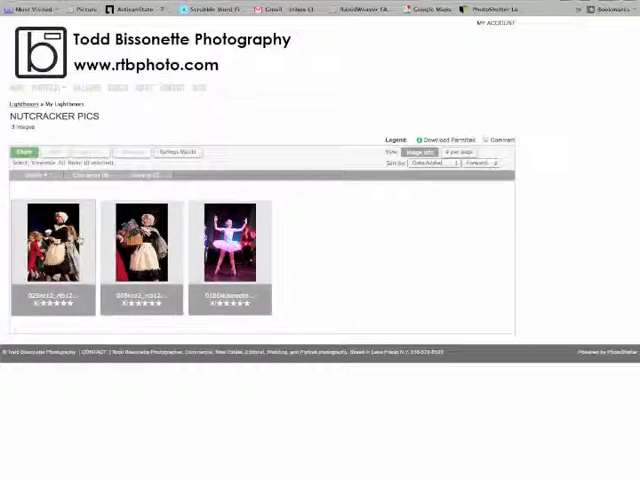
Step: Comment 'the red' on the flower basket photo in the lightbox
left_click(140, 244)
type("Todd, Please take out ")
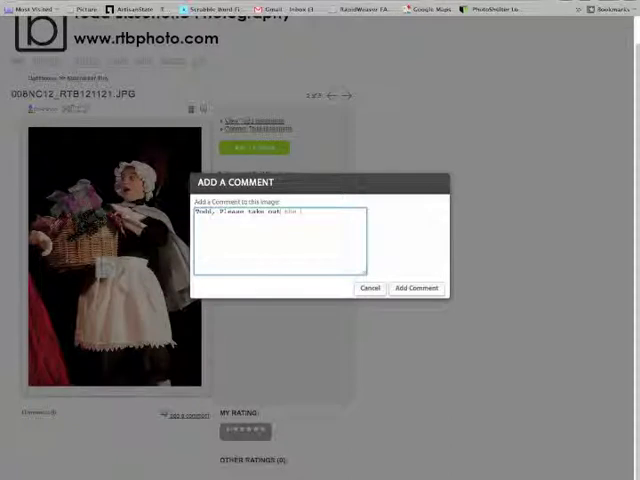
type("the red")
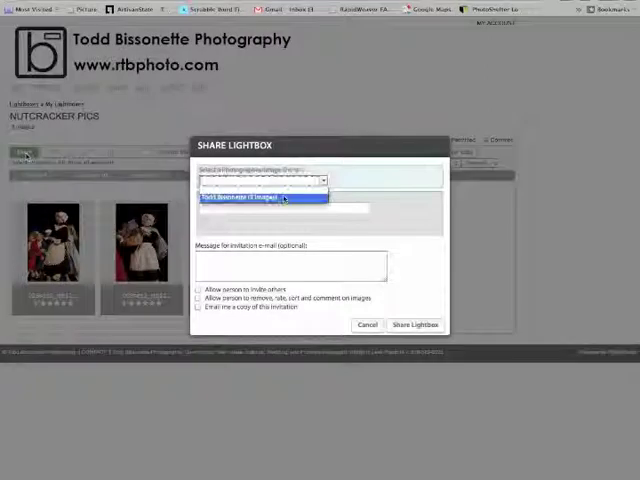
left_click(260, 196)
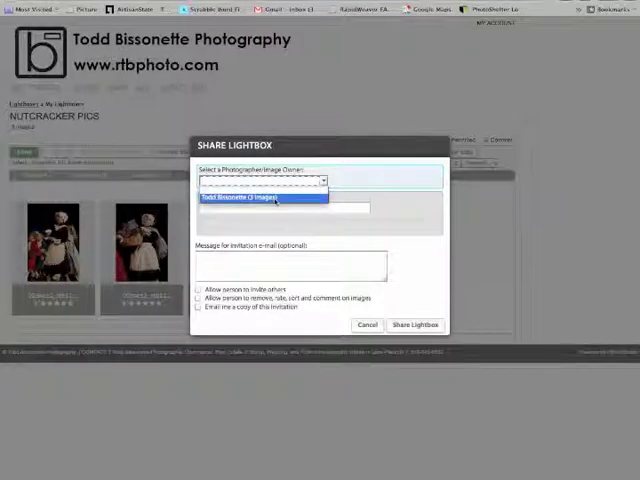
left_click(416, 324)
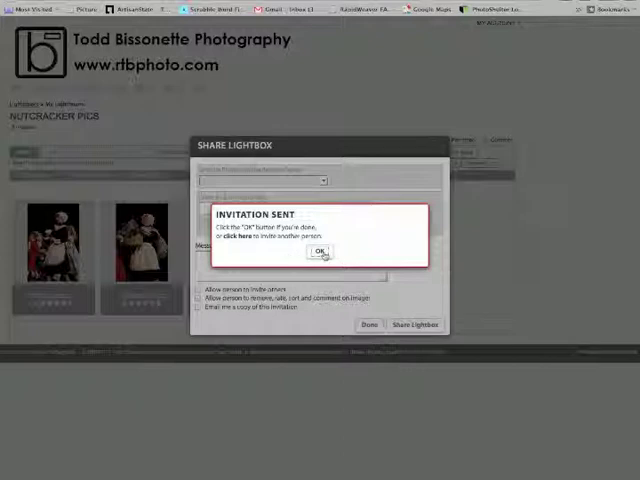
left_click(320, 252)
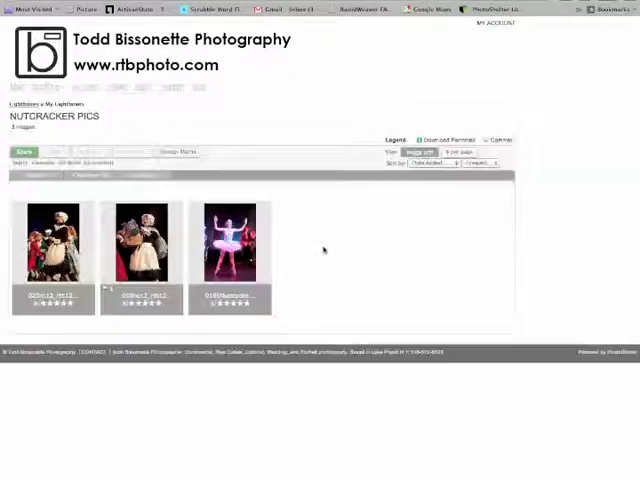